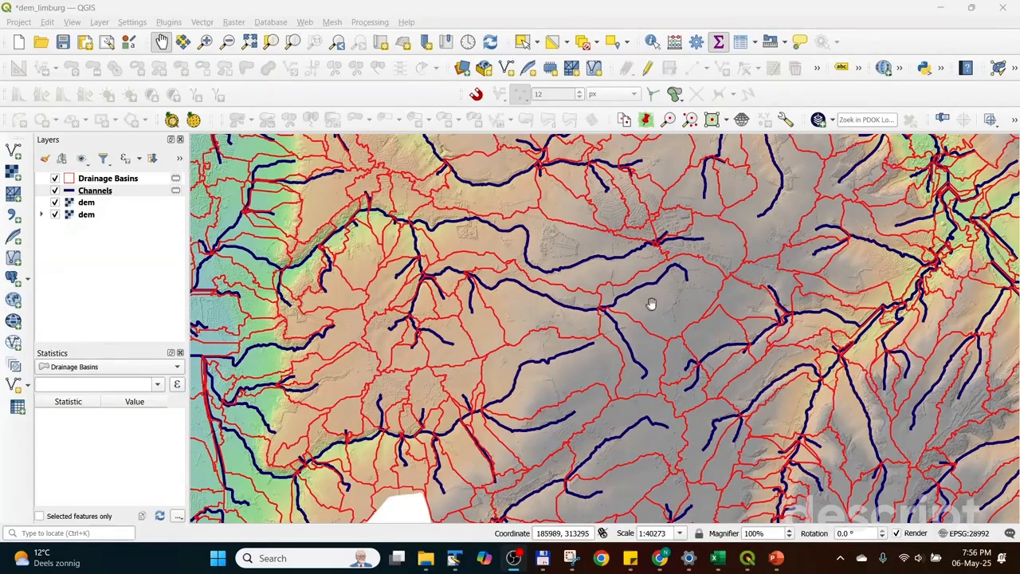
- Scroll the map view over the coloured DEM
{"action": "scroll", "scroll_direction": "up", "scroll_amount": 3}
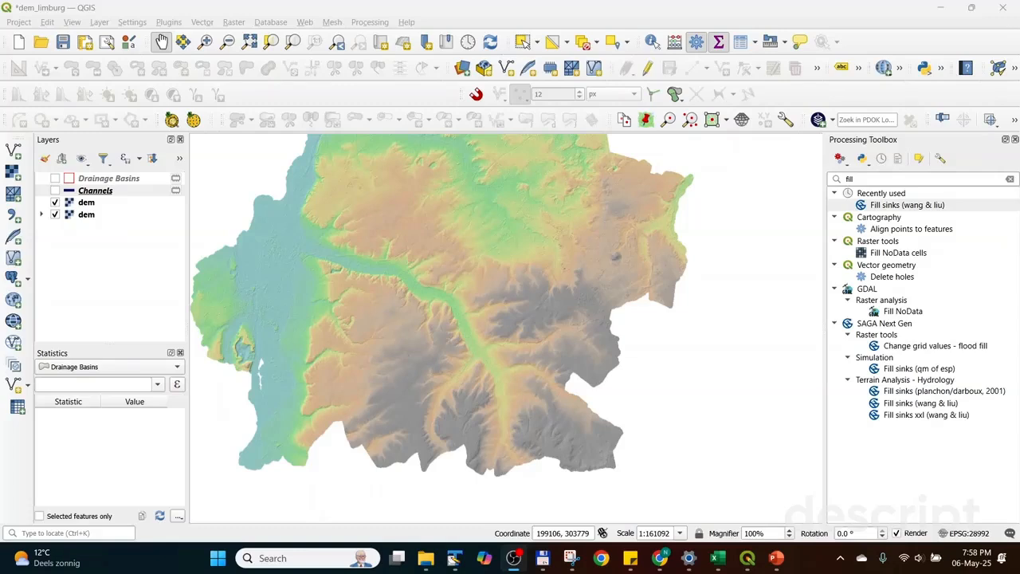
{"action": "mouse_move", "coordinate": [752, 333]}
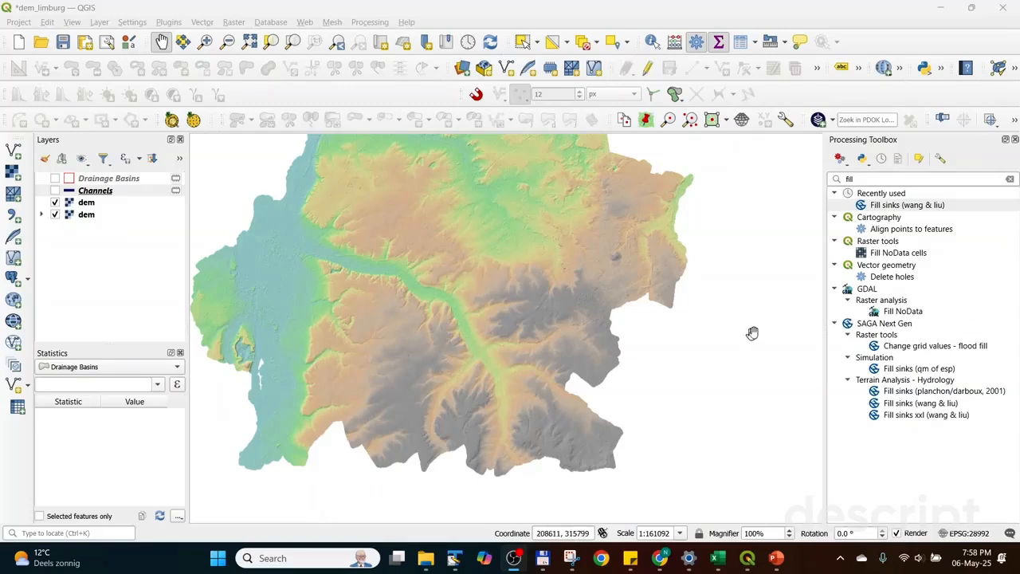
- Run SAGA Fill sinks (Wang & Liu) on the dem layer to produce a Filled DEM
{"action": "double_click", "coordinate": [921, 402]}
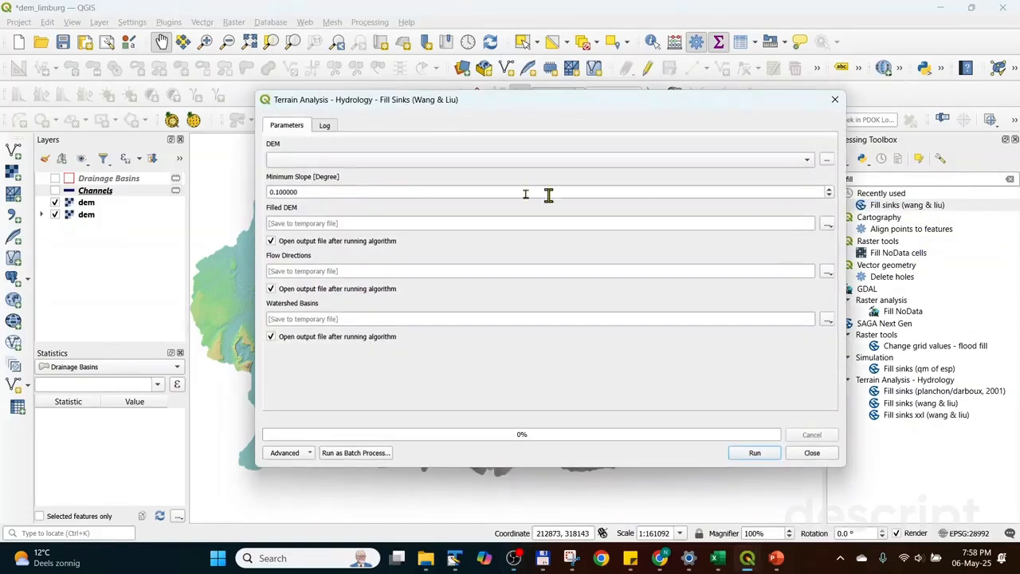
{"action": "mouse_move", "coordinate": [327, 163]}
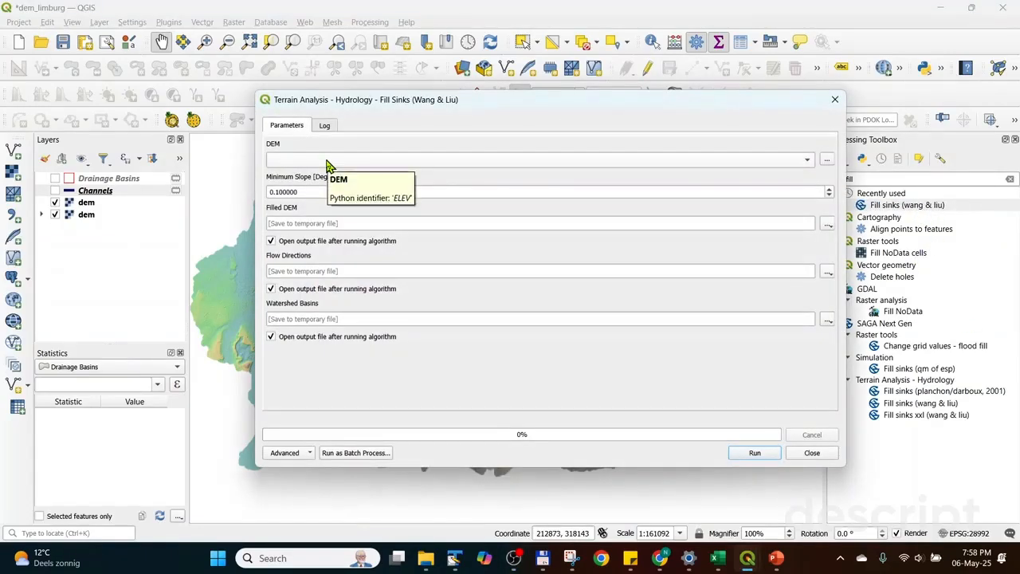
{"action": "left_click", "coordinate": [539, 159]}
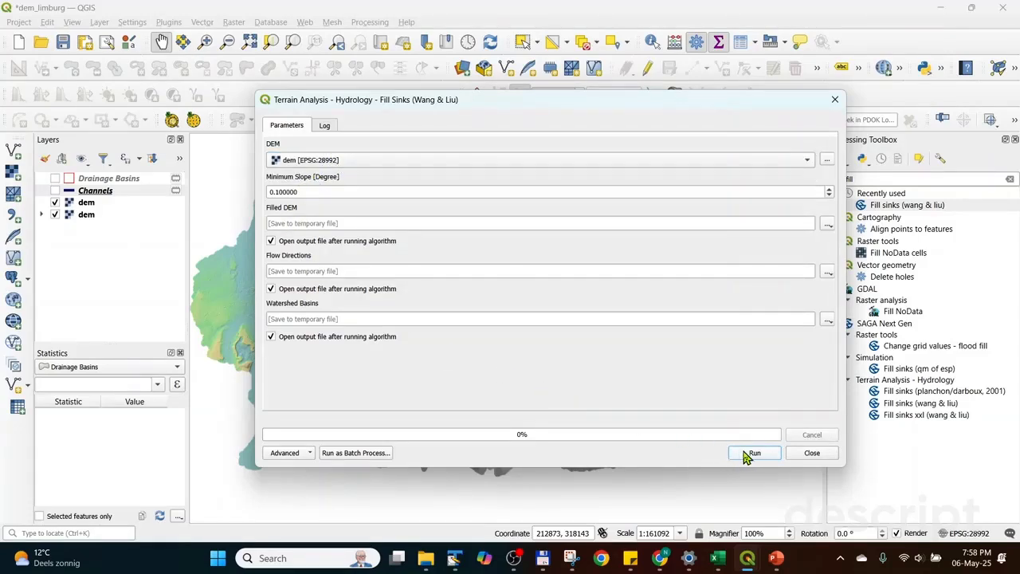
{"action": "left_click", "coordinate": [753, 453]}
{"action": "type", "text": "channel"}
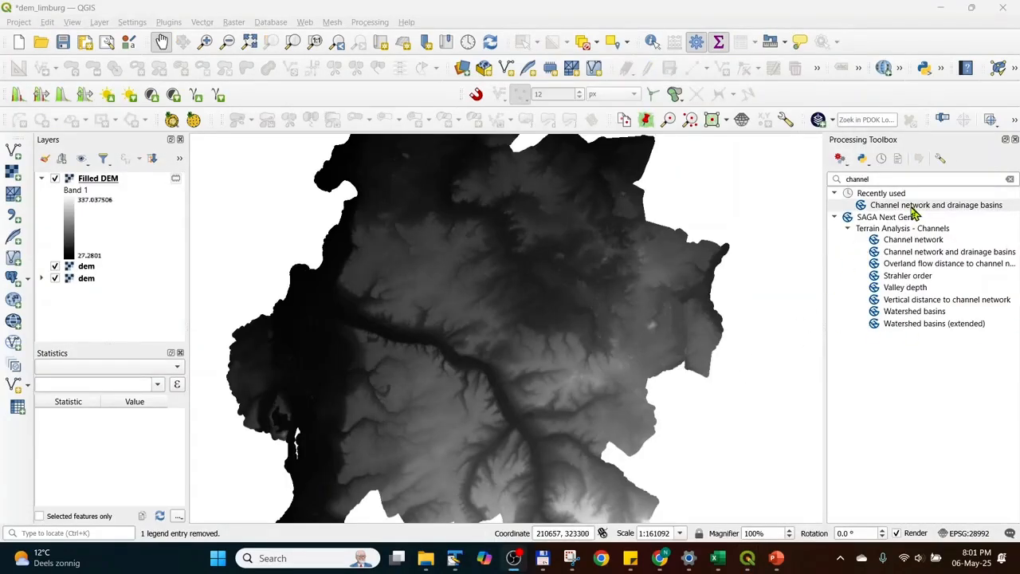
- Bring up the Channel network and drainage basins tool from the toolbox
{"action": "double_click", "coordinate": [937, 204]}
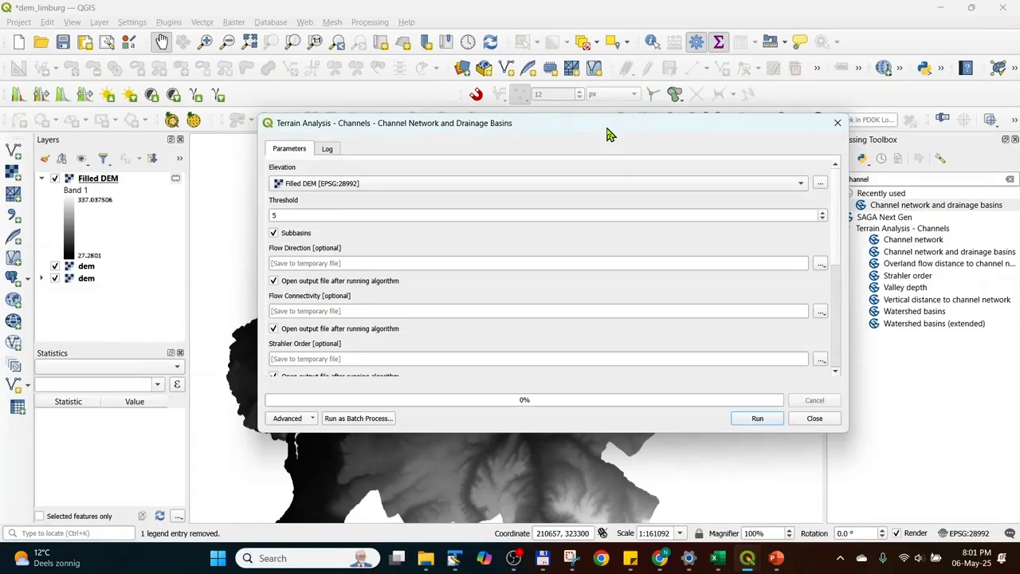
{"action": "mouse_move", "coordinate": [523, 354]}
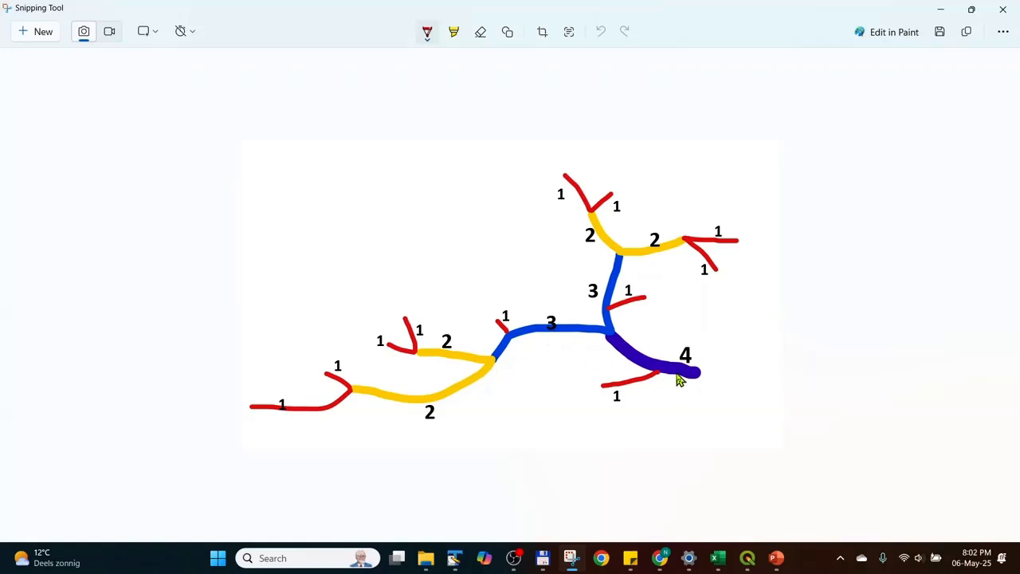
{"action": "mouse_move", "coordinate": [609, 395]}
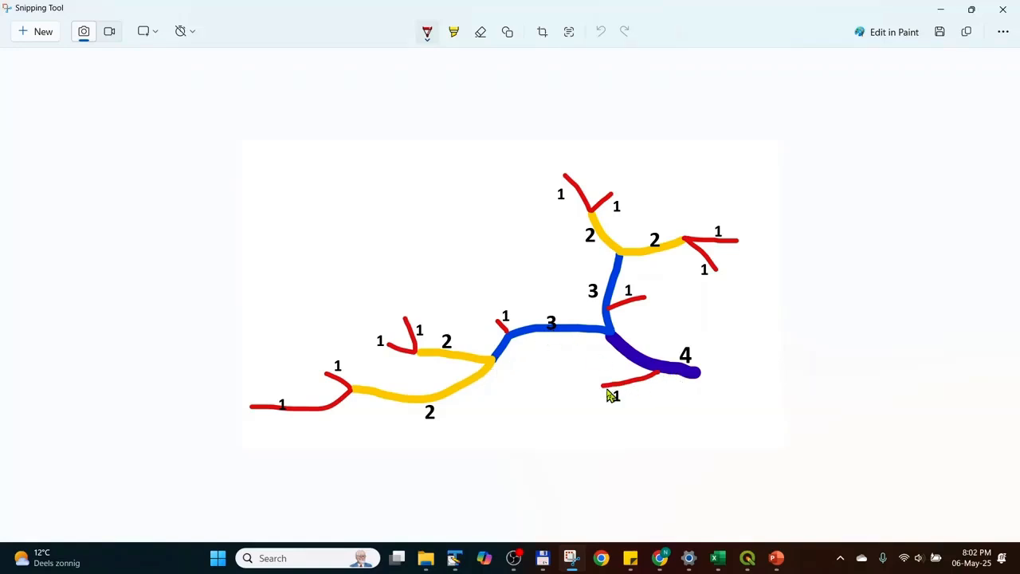
{"action": "mouse_move", "coordinate": [677, 375]}
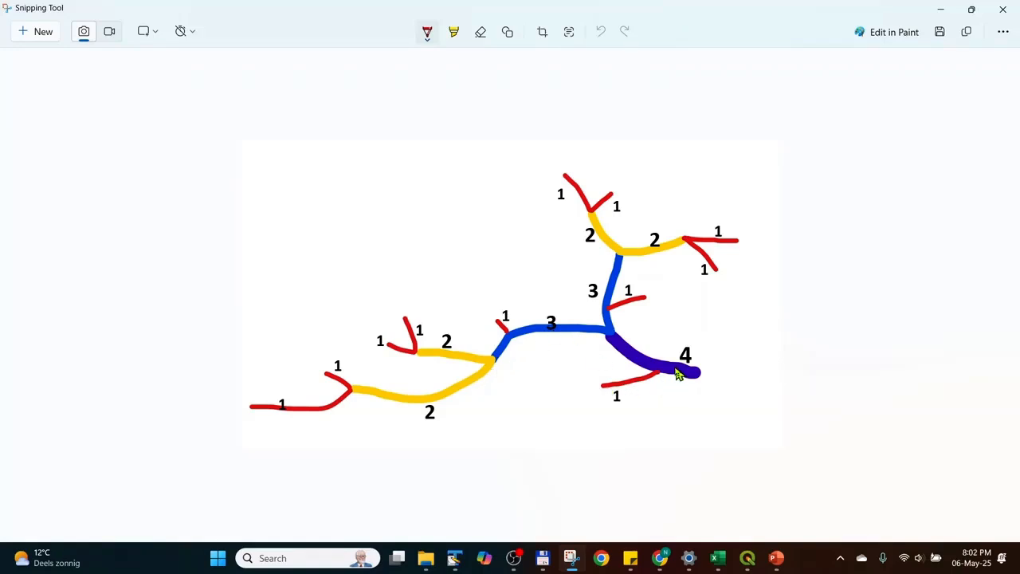
{"action": "mouse_move", "coordinate": [629, 387]}
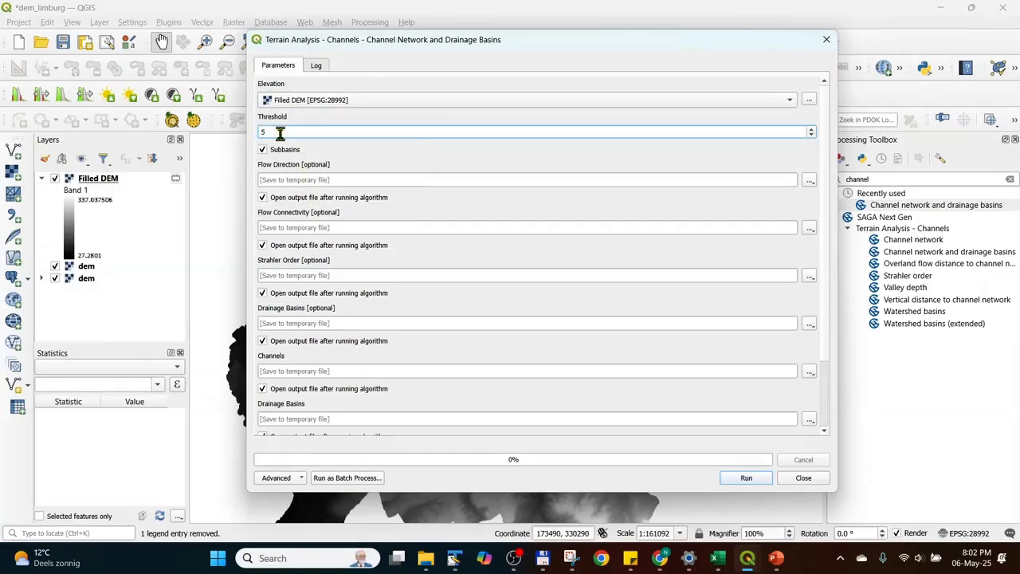
{"action": "mouse_move", "coordinate": [280, 132]}
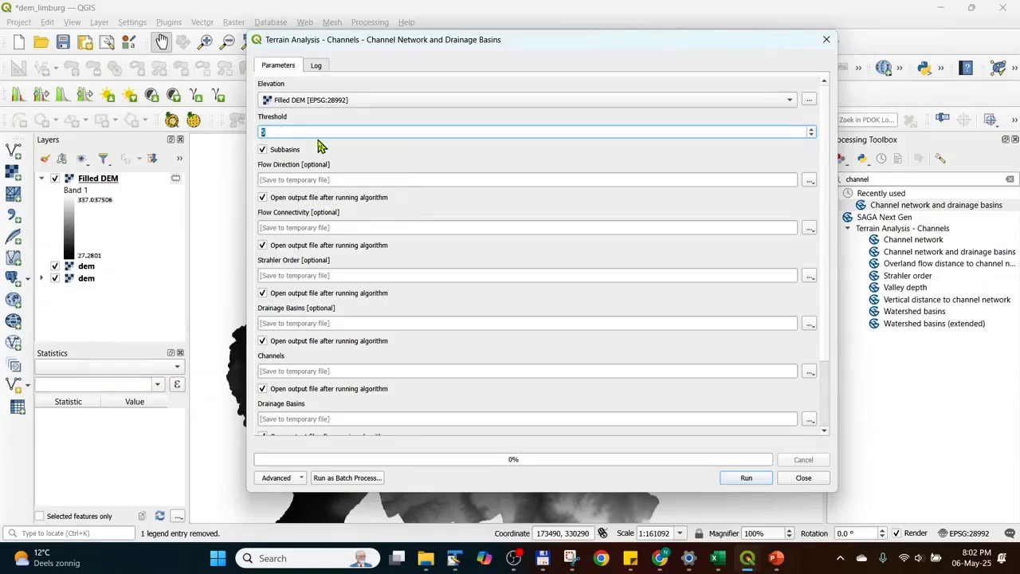
- Run Channel Network and Drainage Basins with threshold 7 and dismiss the finished dialog
{"action": "type", "text": "7"}
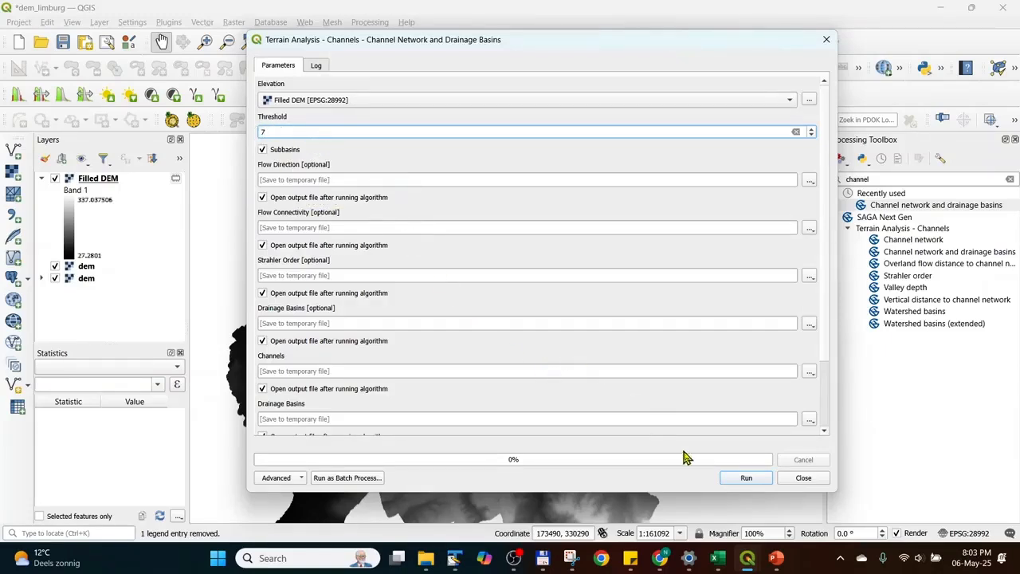
{"action": "left_click", "coordinate": [746, 478]}
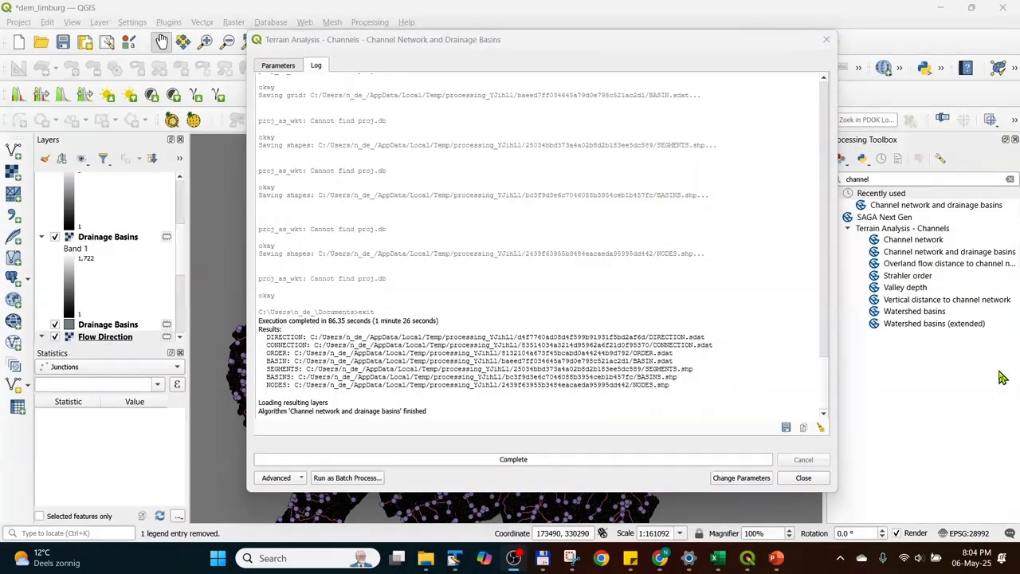
{"action": "left_click", "coordinate": [803, 478]}
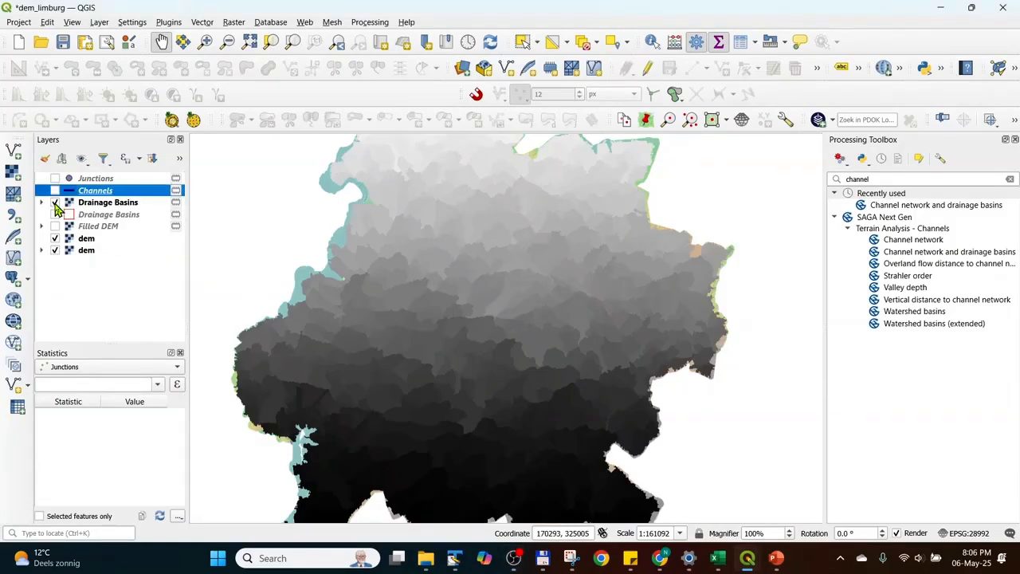
- Hide the Drainage Basins raster, show the Channels layer and pan to another area
{"action": "left_click", "coordinate": [54, 214]}
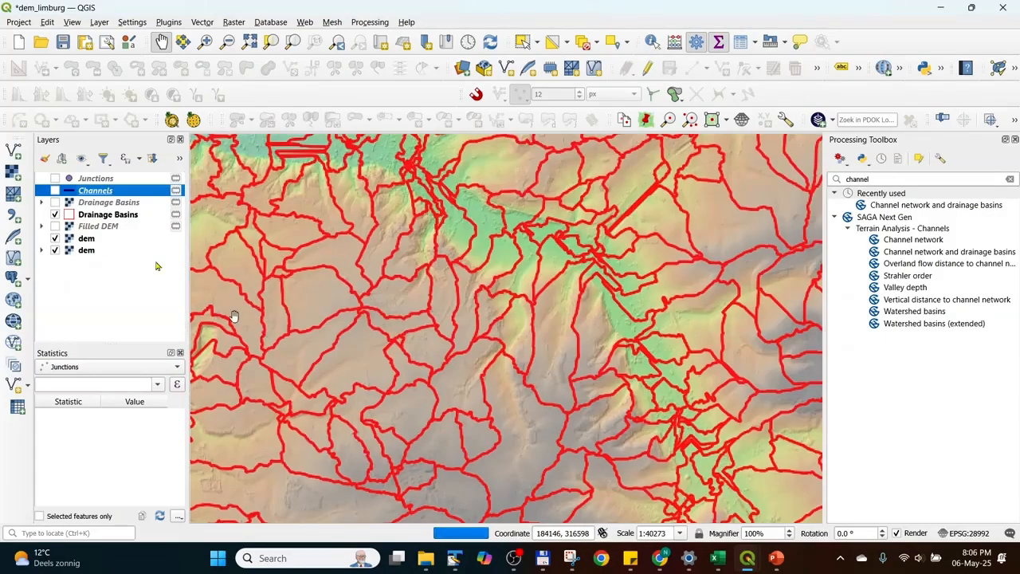
{"action": "left_click", "coordinate": [54, 190]}
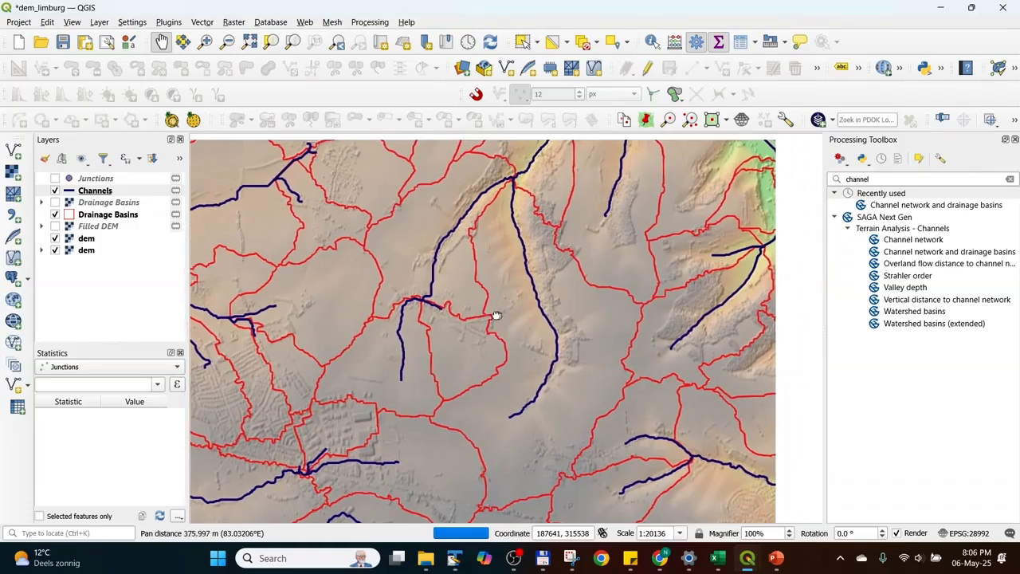
{"action": "left_click_drag", "start_coordinate": [497, 316], "coordinate": [516, 408]}
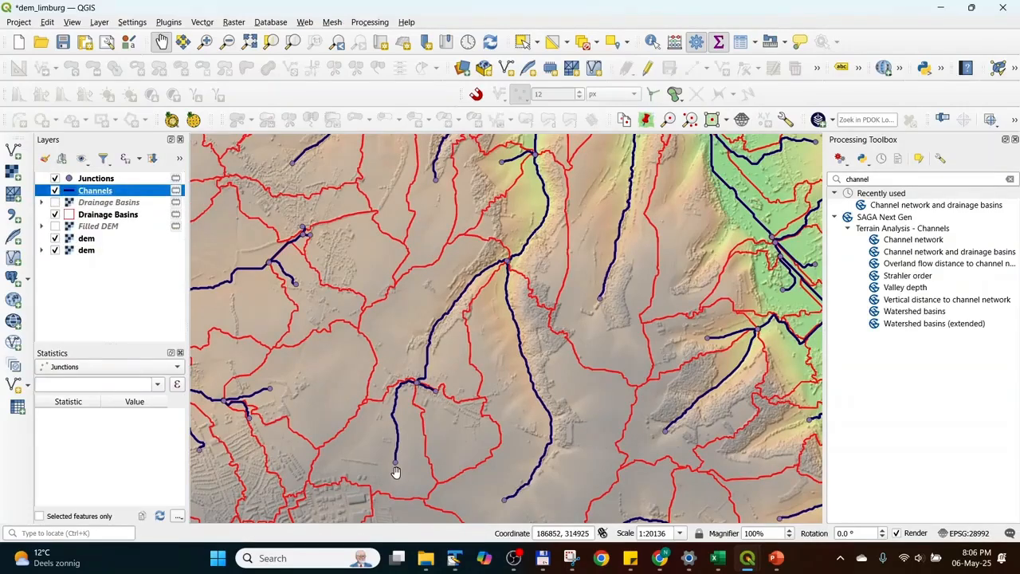
{"action": "mouse_move", "coordinate": [398, 463]}
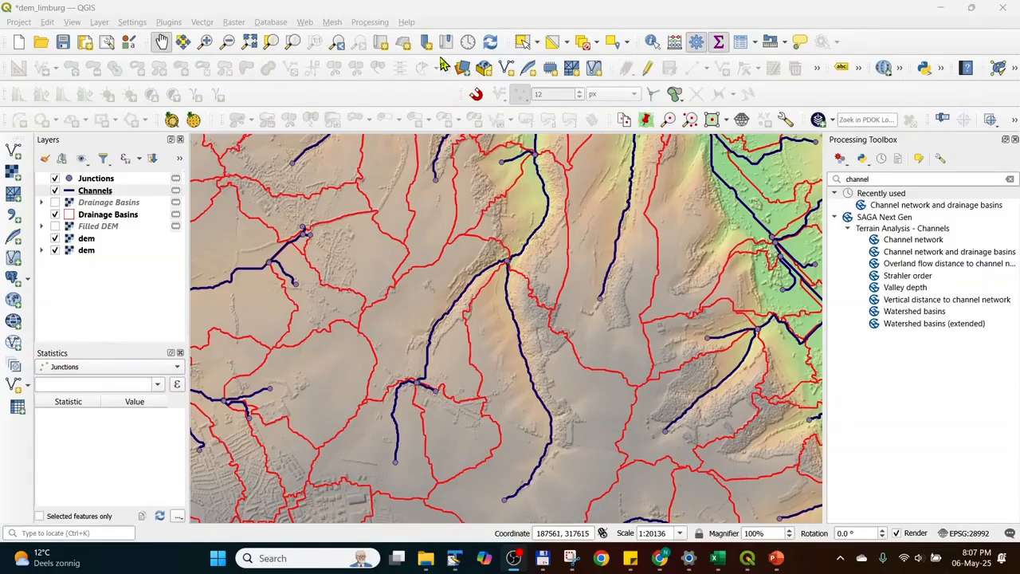
{"action": "mouse_move", "coordinate": [427, 29]}
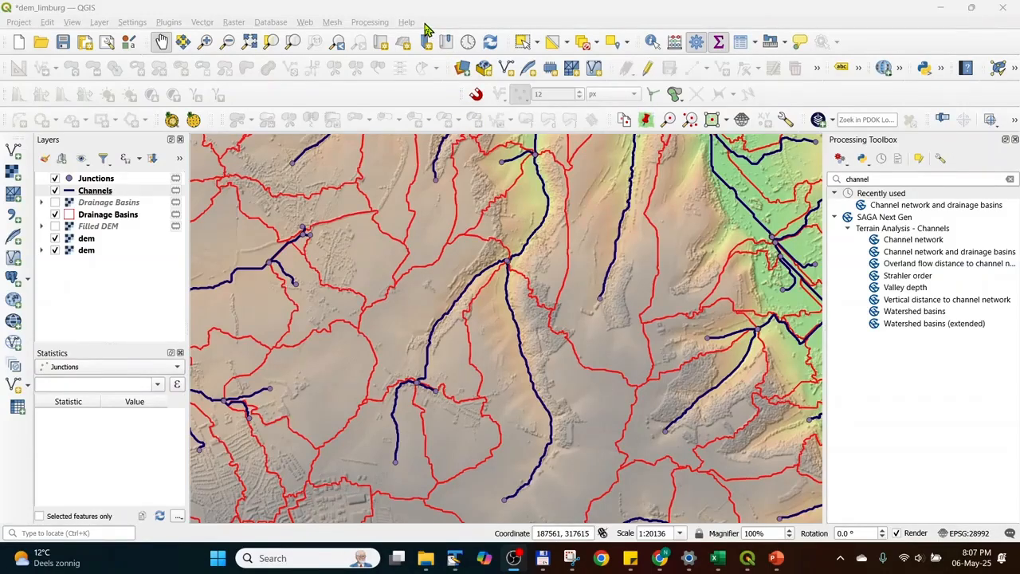
{"action": "mouse_move", "coordinate": [418, 29]}
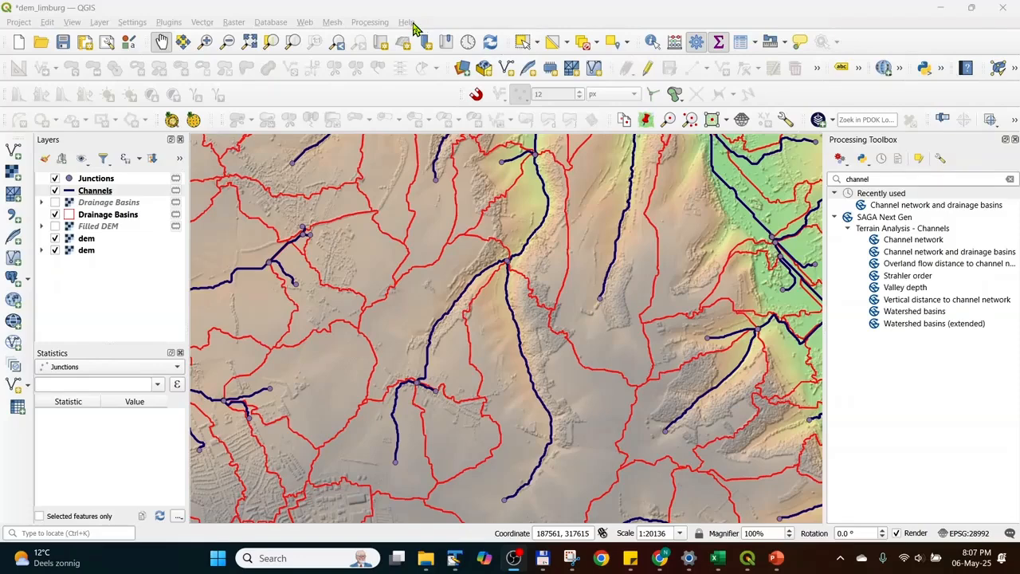
- Show the About window via the Help menu to check the QGIS version
{"action": "left_click", "coordinate": [406, 22]}
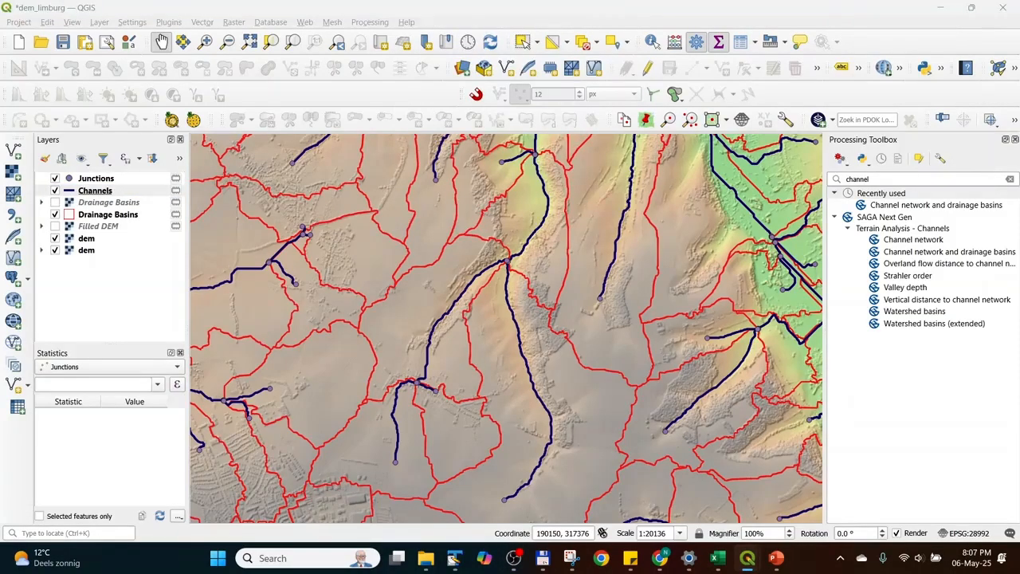
{"action": "left_click", "coordinate": [405, 23]}
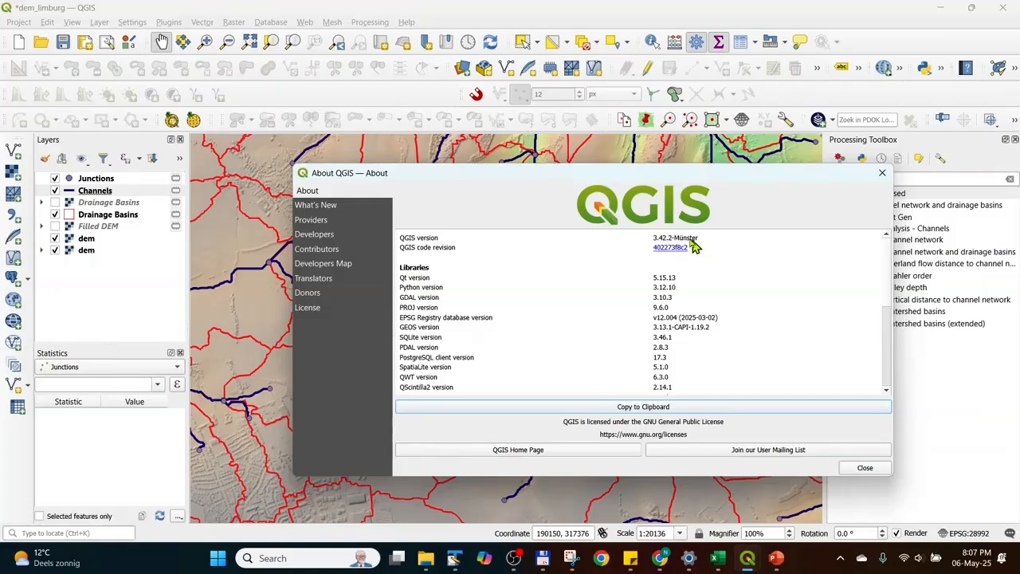
{"action": "mouse_move", "coordinate": [653, 247]}
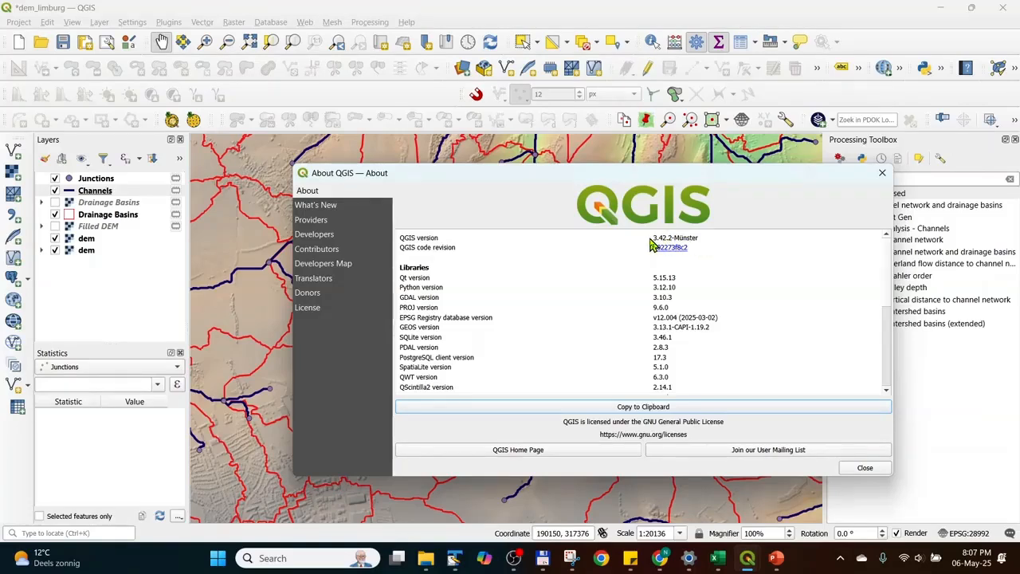
{"action": "mouse_move", "coordinate": [861, 190]}
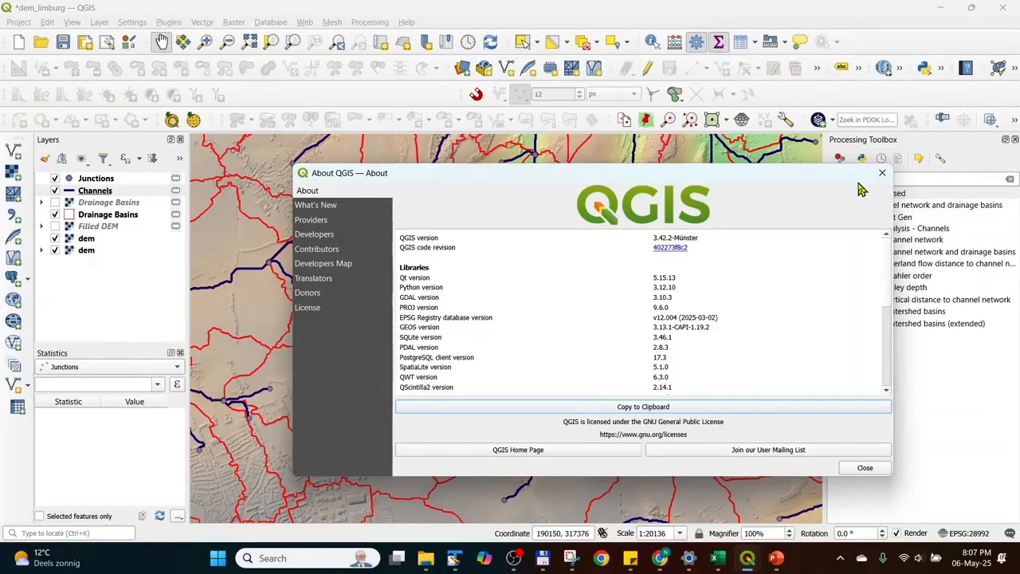